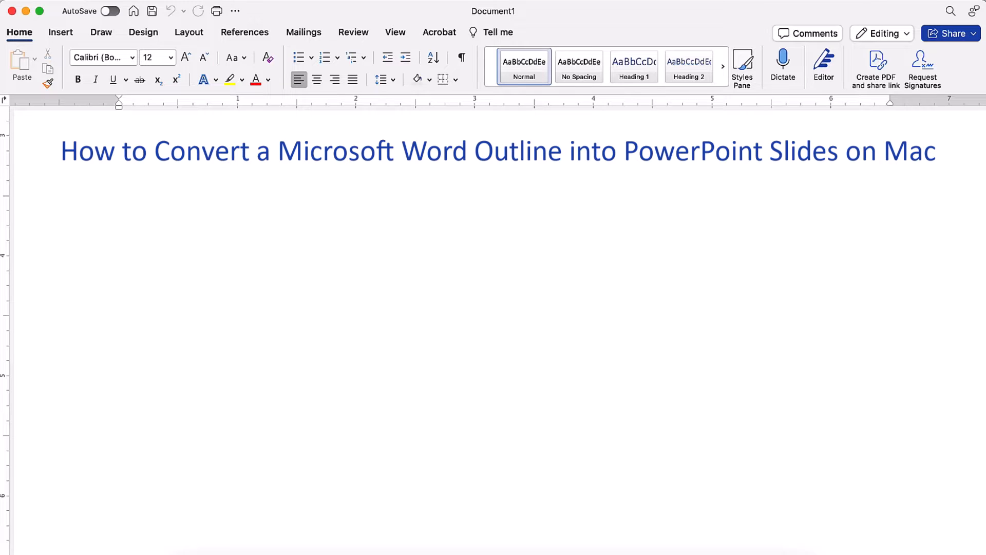
Open the Research Paper document with its heading outline and filler text.
left_click(451, 234)
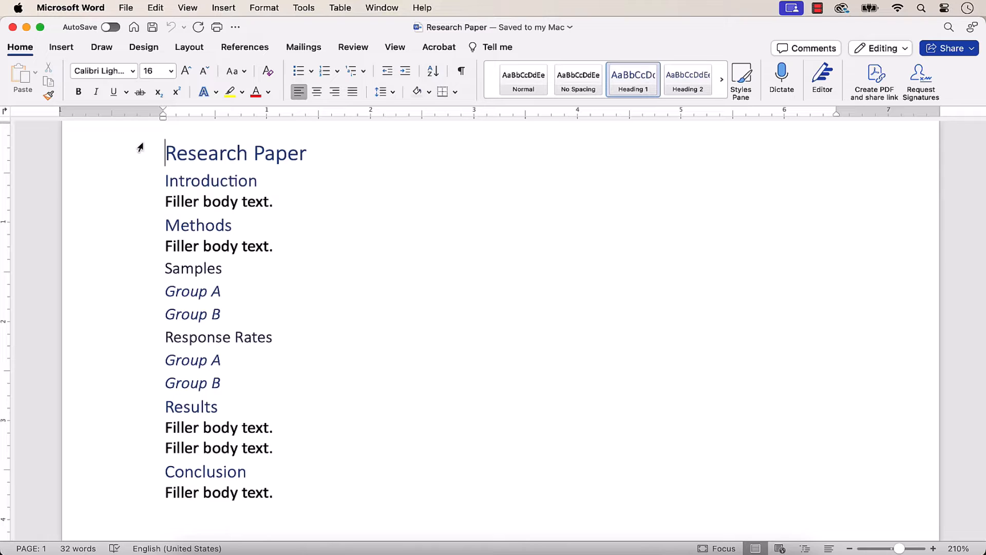
Save a copy of the Research Paper as Rich Text Format (.rtf).
left_click(126, 8)
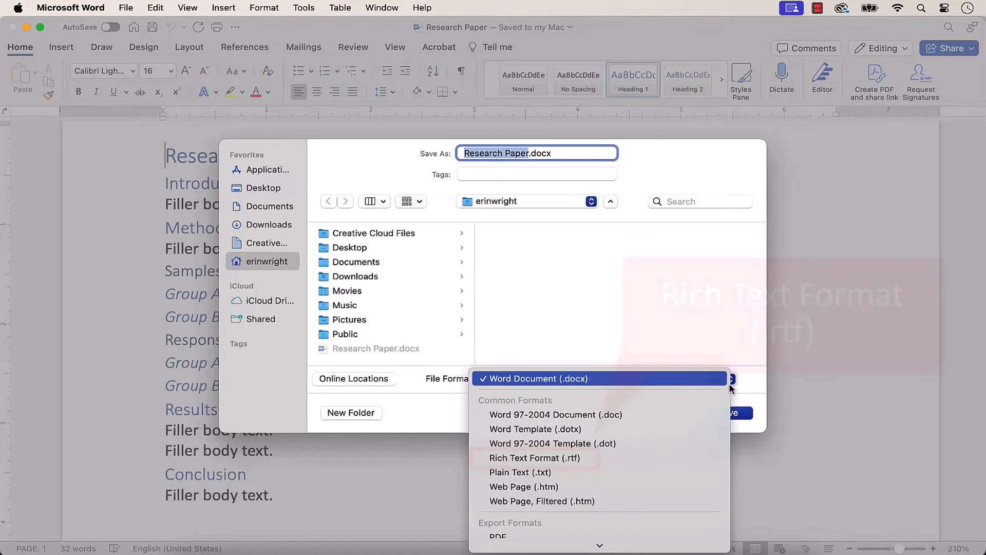
mouse_move(534, 457)
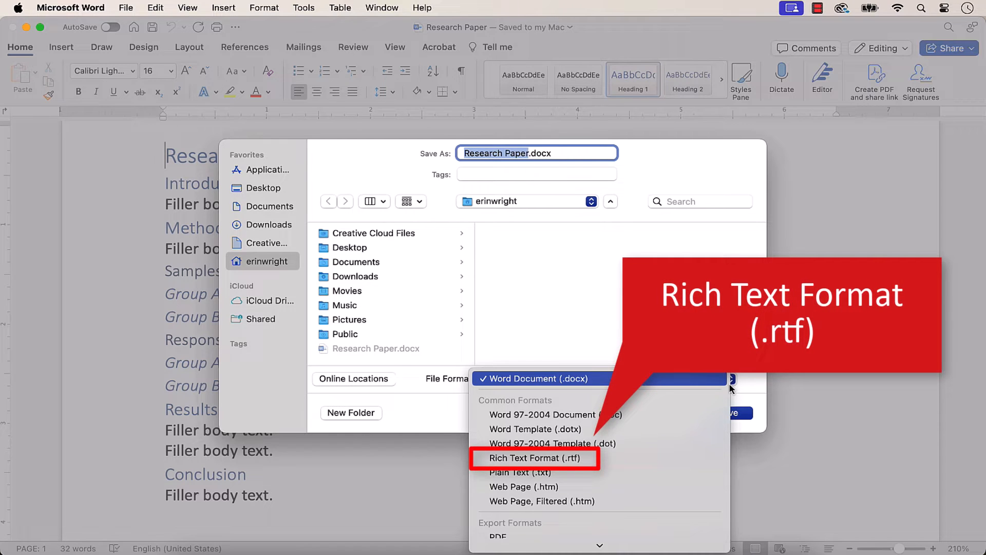
left_click(534, 457)
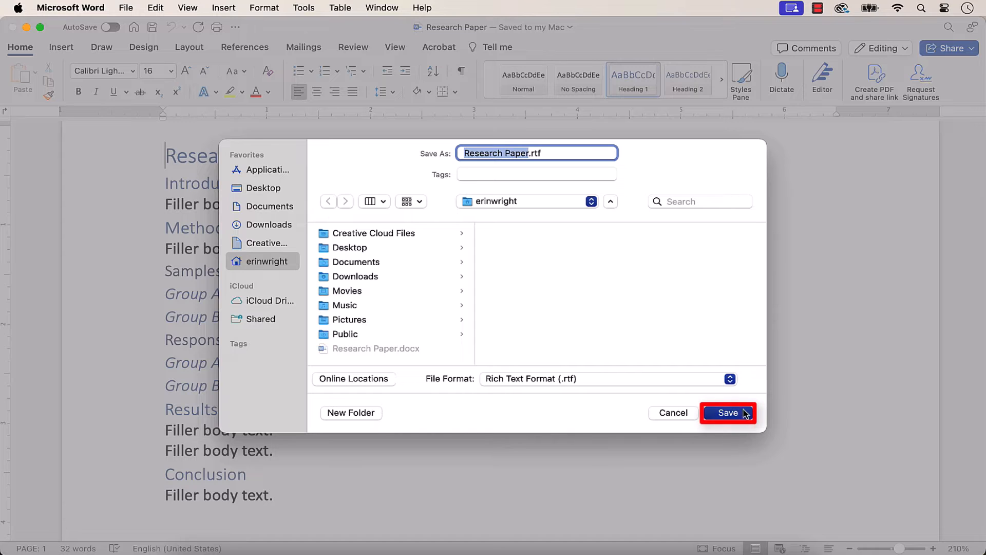
left_click(728, 412)
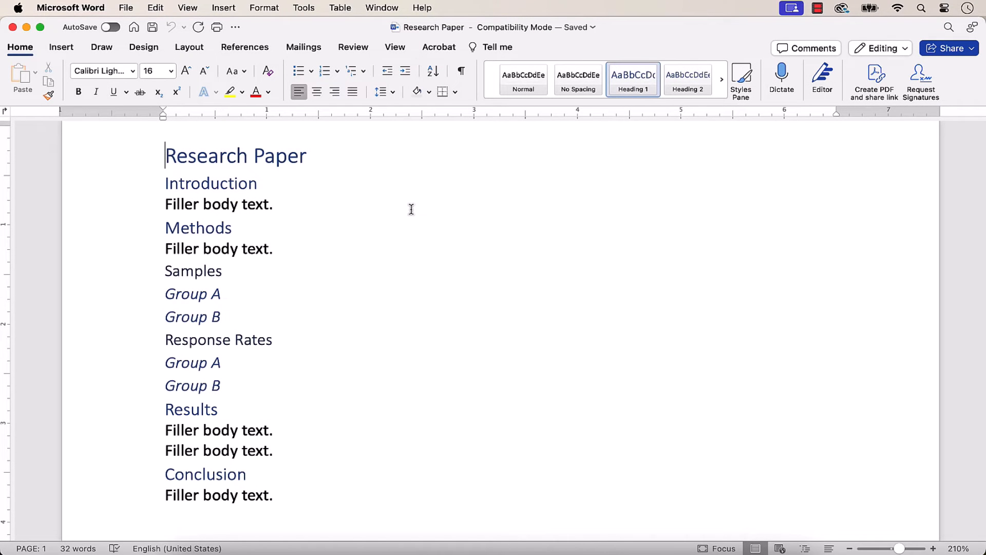
mouse_move(395, 47)
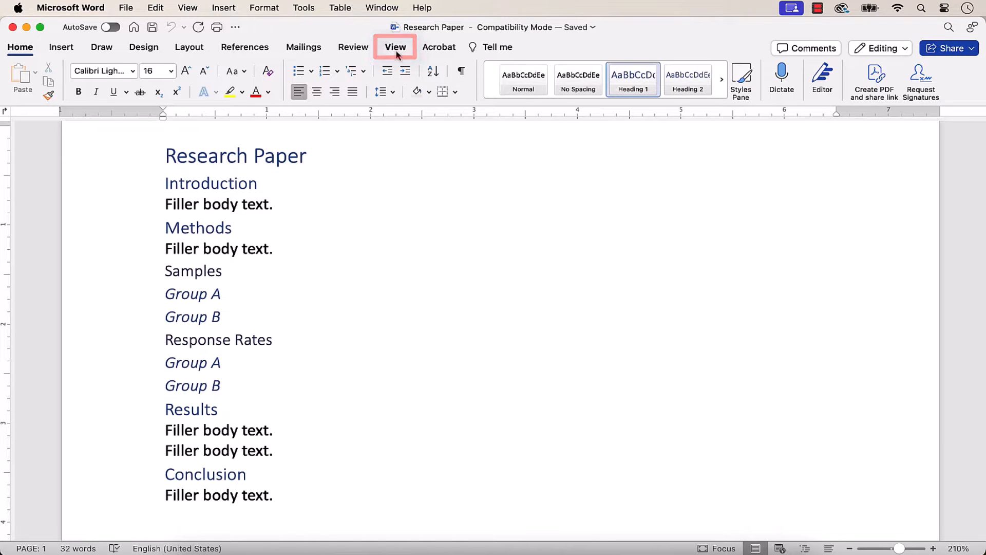
Switch the Research Paper to Outline view from the View tab.
left_click(395, 47)
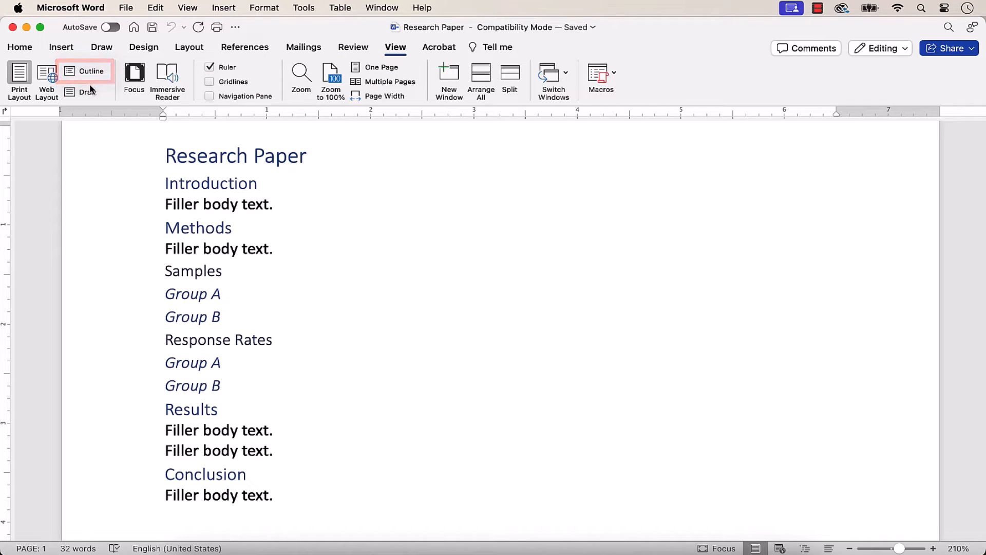
left_click(91, 71)
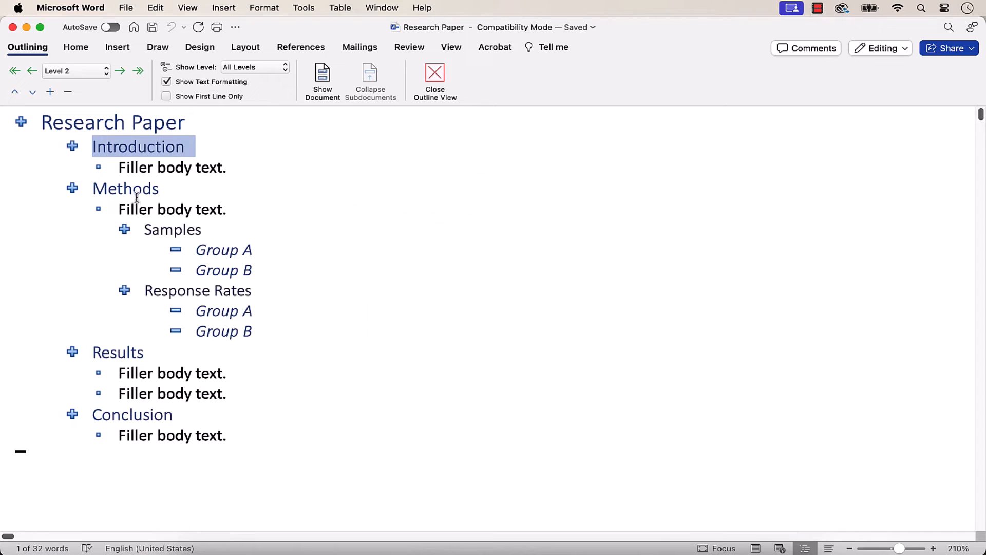
Set Introduction, Methods, Results, Conclusion to Level 1; Samples and Response Rates to Level 2.
left_click(126, 188)
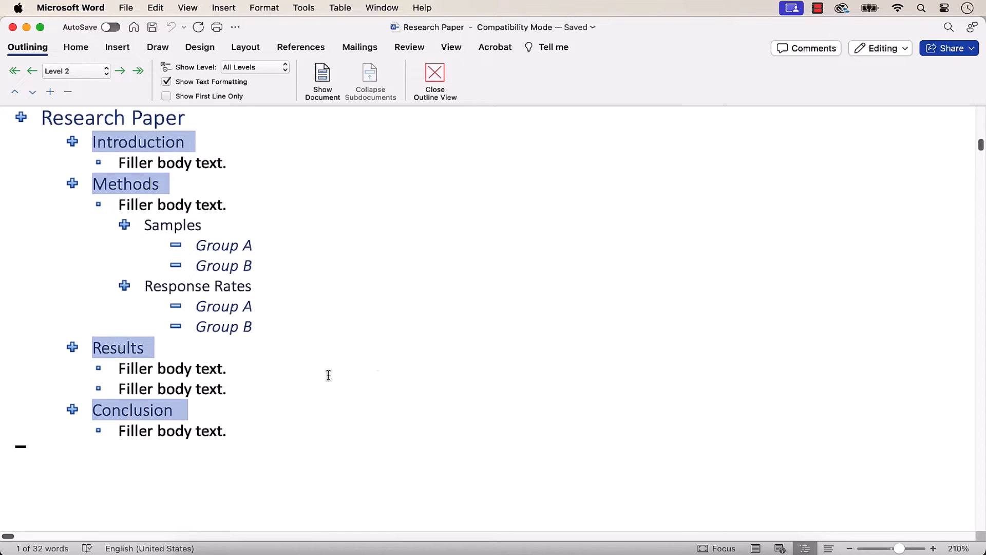
mouse_move(119, 84)
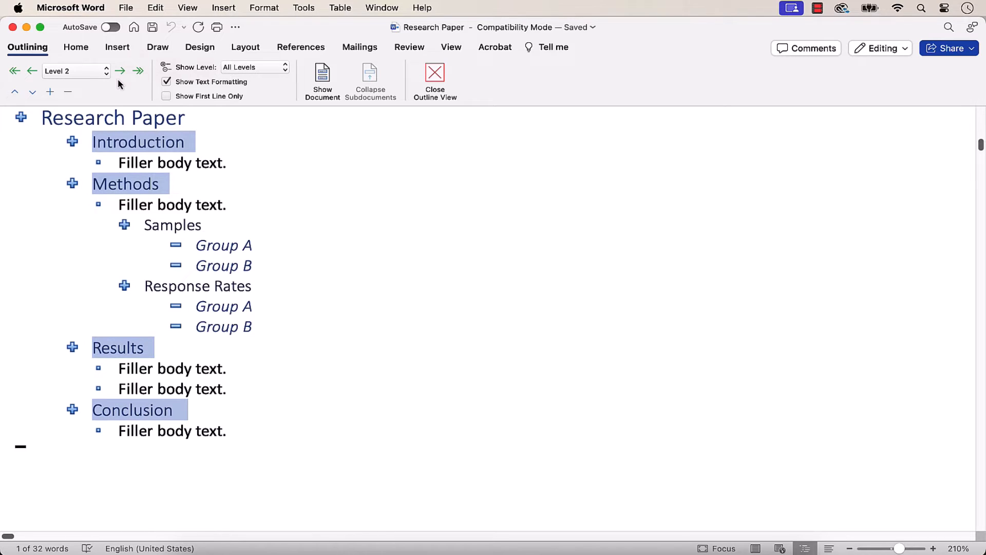
left_click(106, 70)
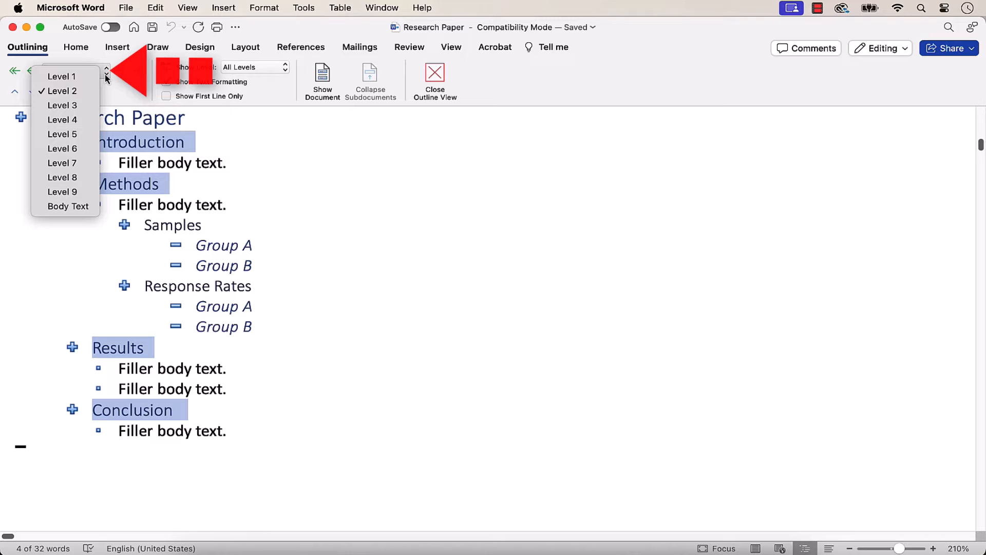
left_click(59, 76)
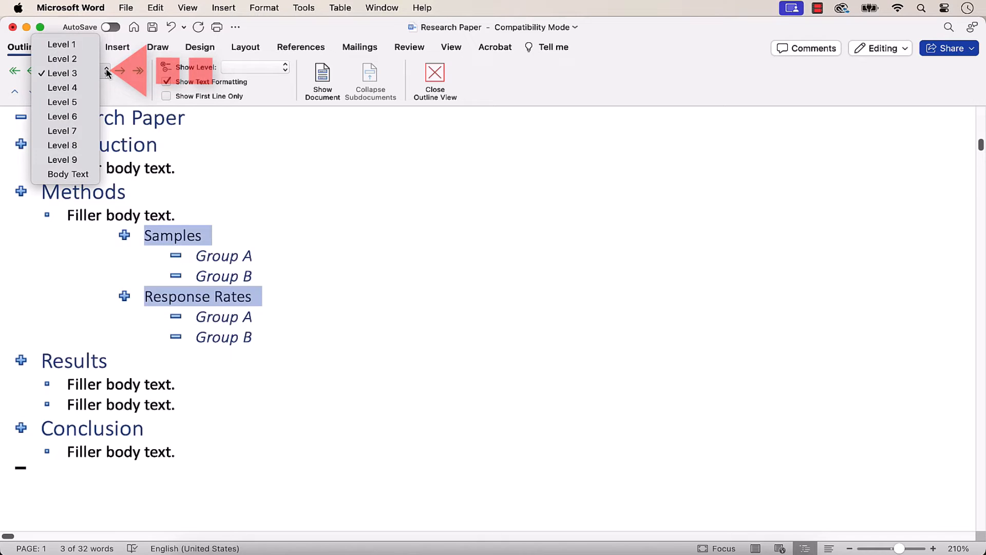
left_click(61, 73)
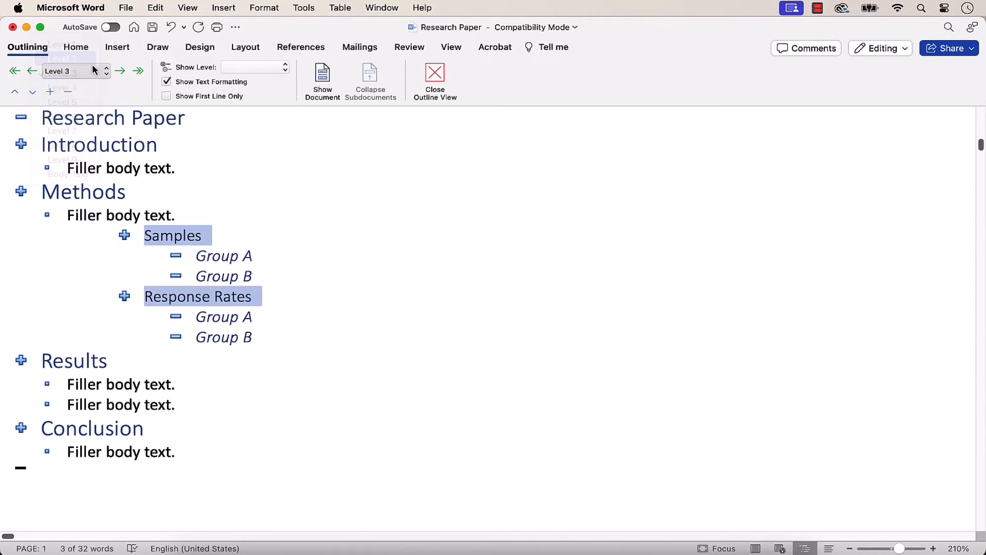
left_click(61, 58)
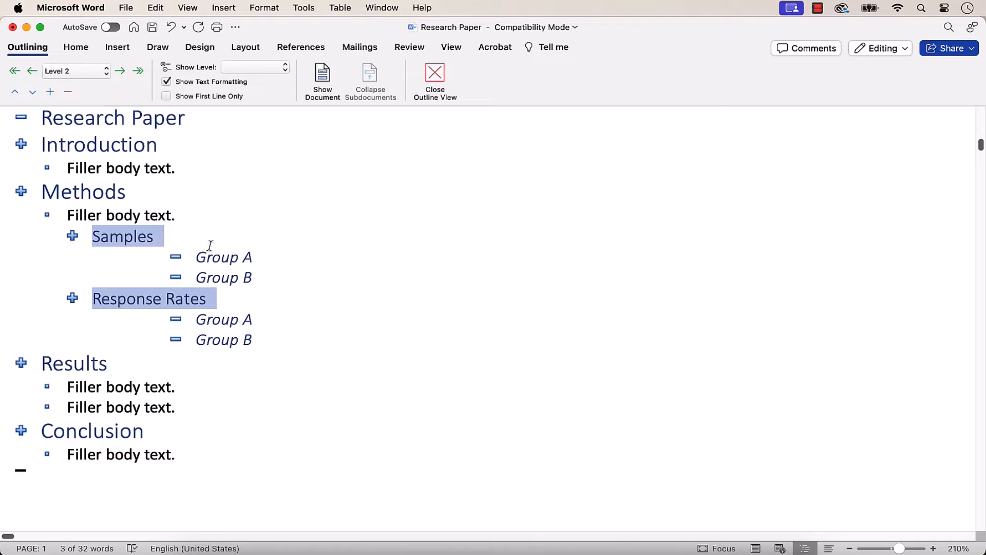
Select both Group A and Group B pairs and set them to Level 3.
left_click(198, 258)
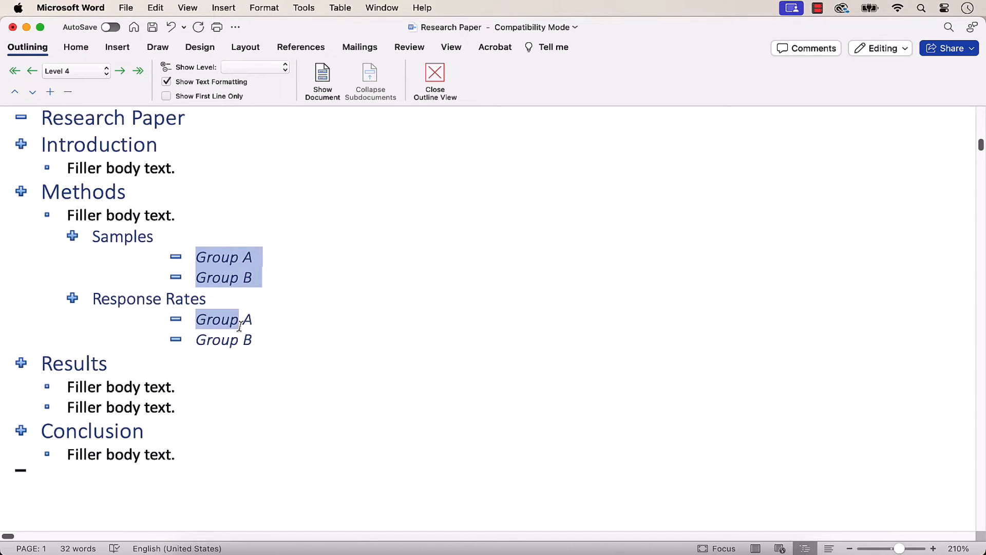
left_click(223, 340)
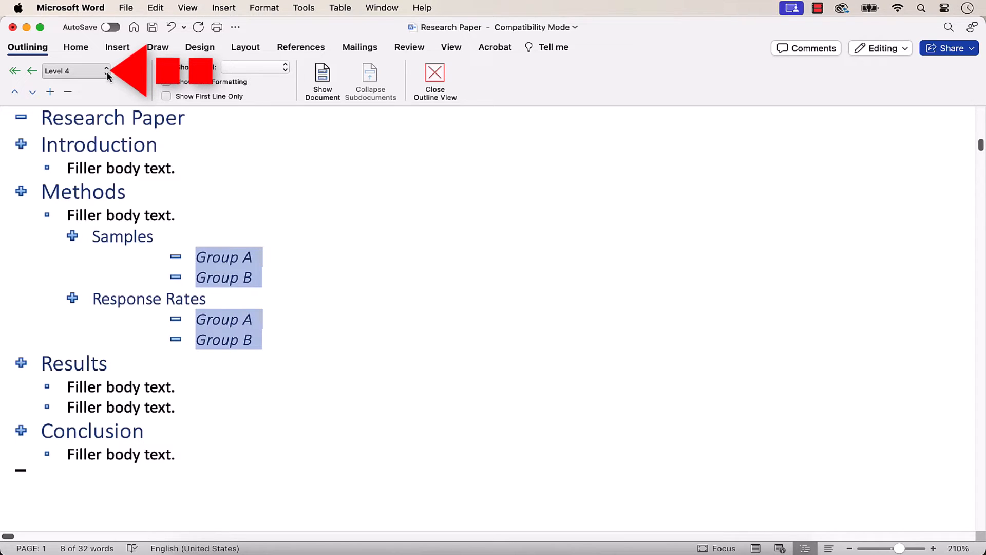
left_click(76, 70)
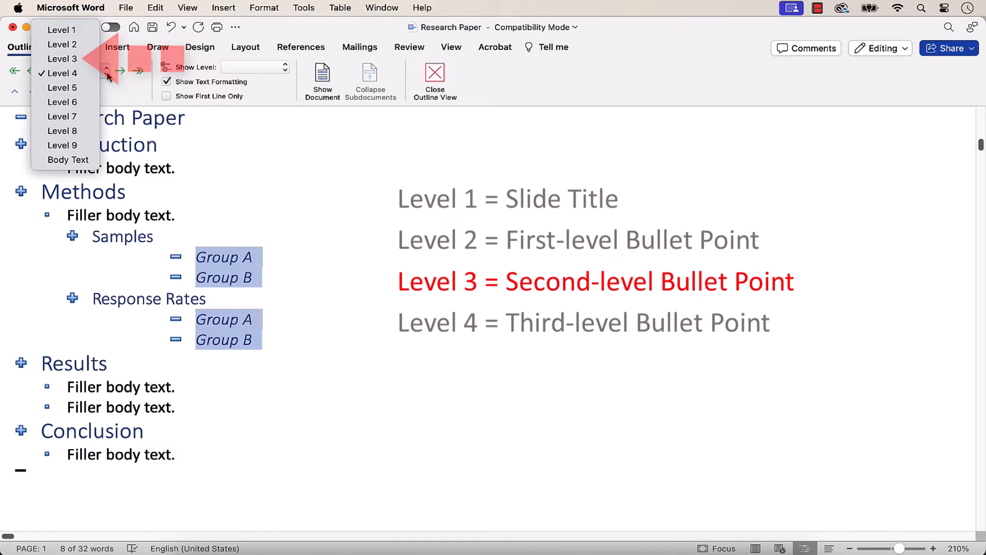
left_click(61, 72)
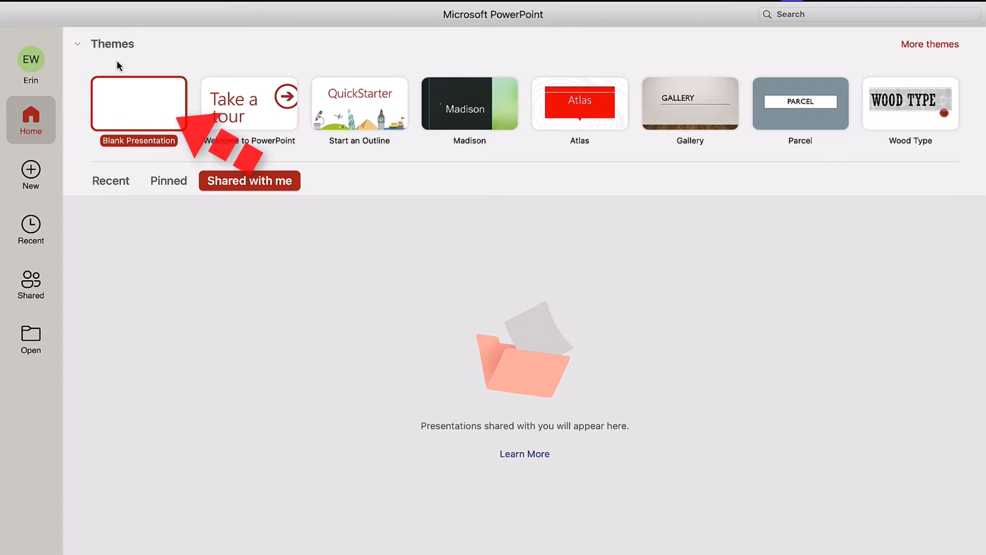
Create a blank presentation and choose New Slide > Outline to import slides.
left_click(139, 103)
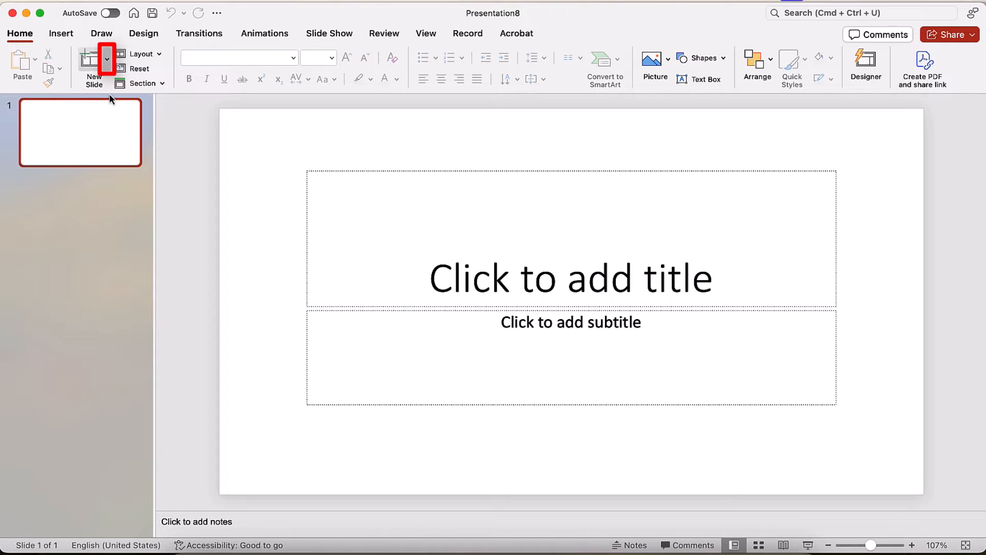
left_click(106, 63)
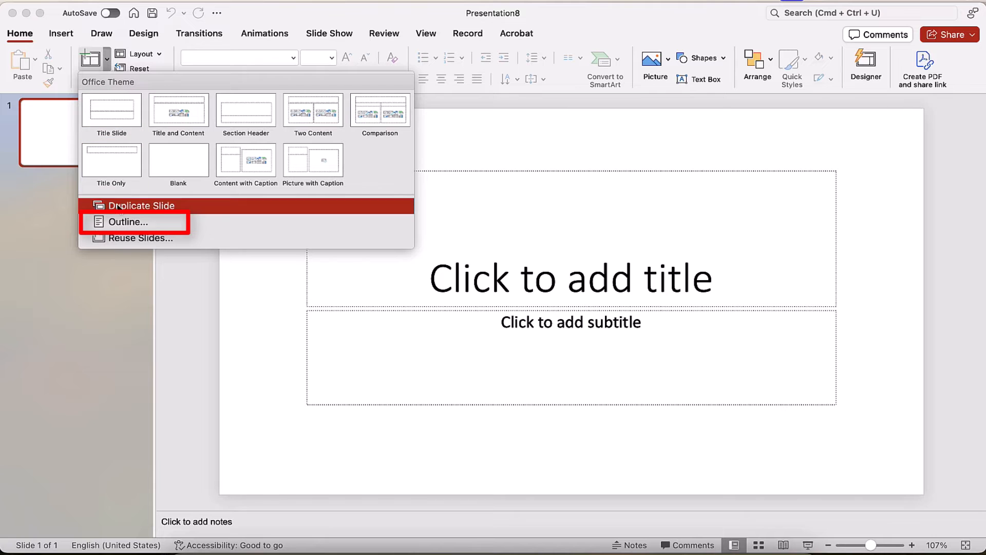
left_click(127, 221)
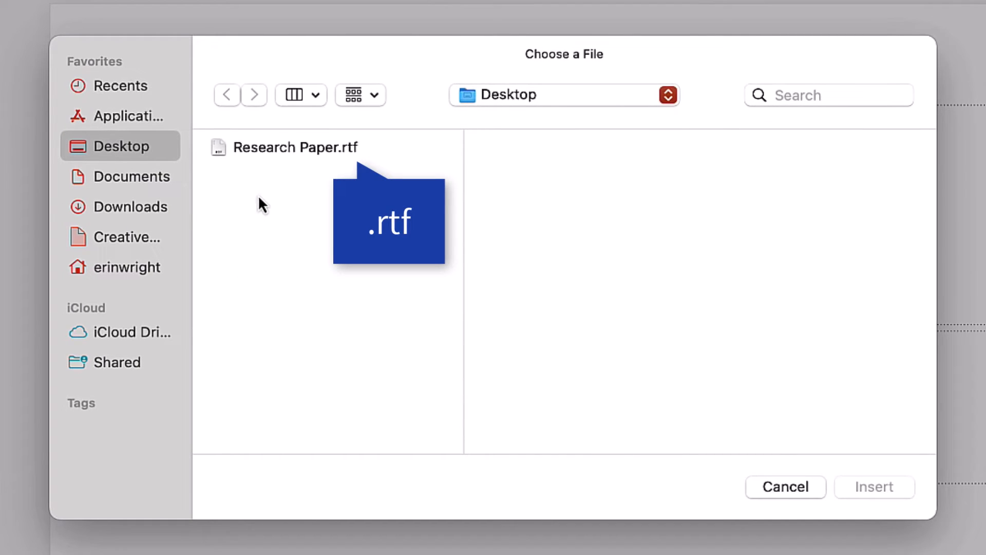
Insert Research Paper.rtf as slides after the blank first slide.
left_click(283, 147)
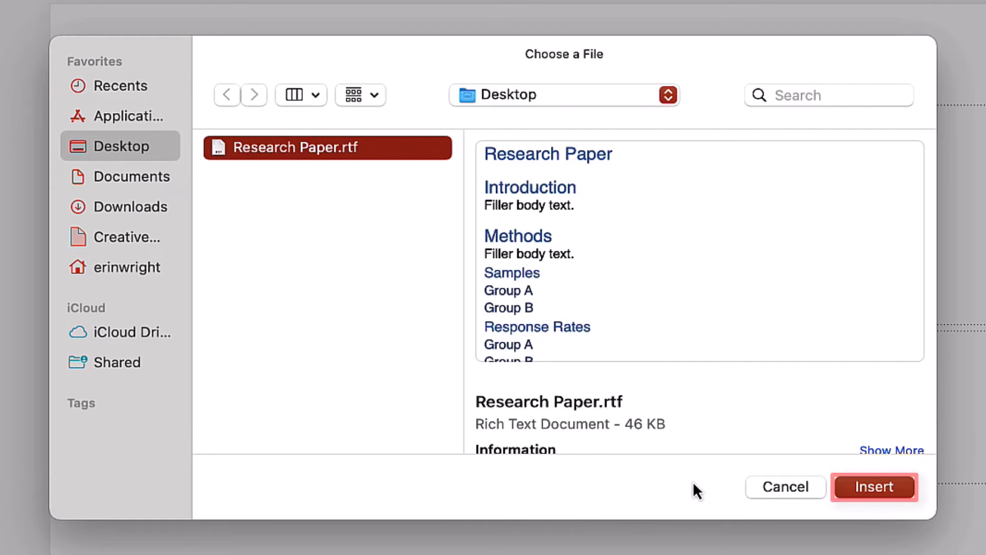
left_click(874, 486)
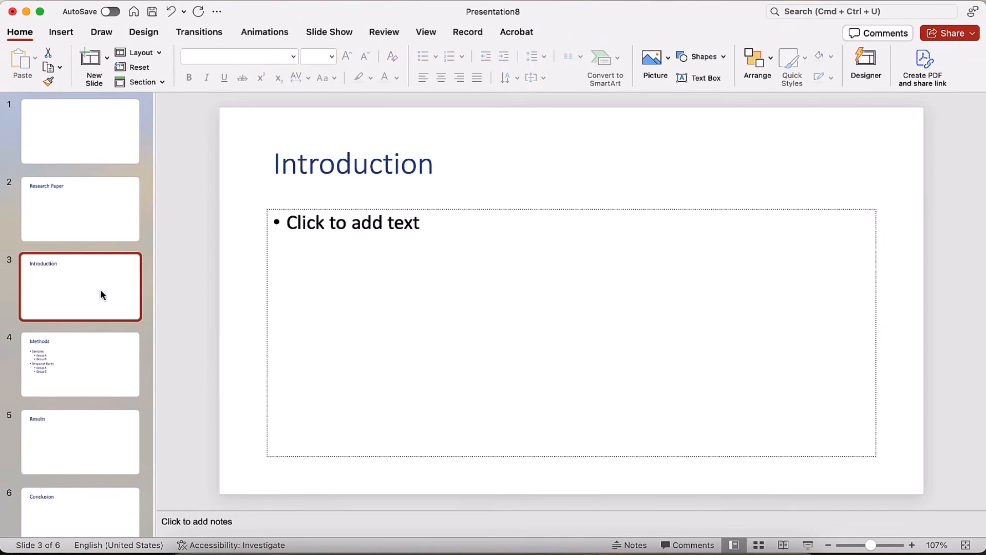
Review the Methods, Results and Conclusion slides, then return to slide 1.
left_click(80, 363)
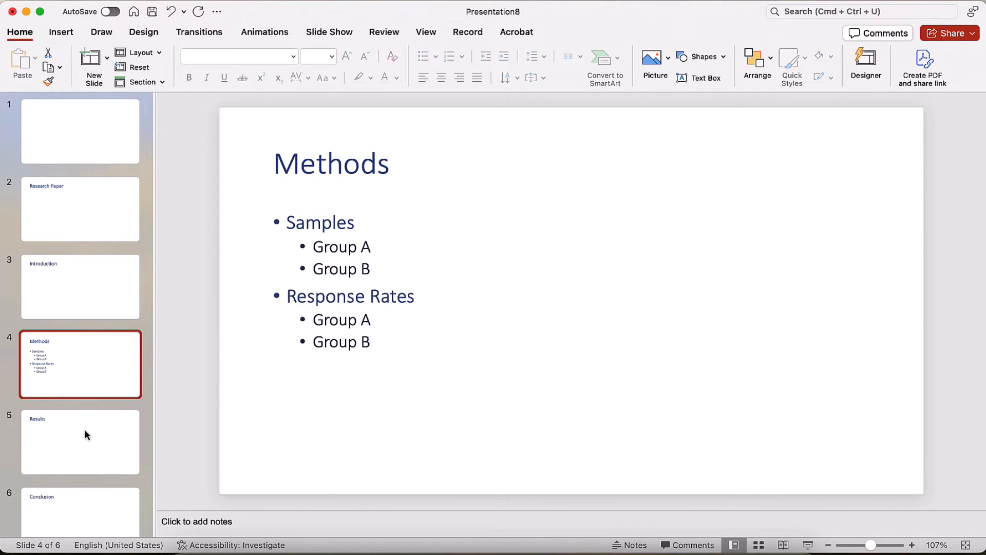
left_click(80, 442)
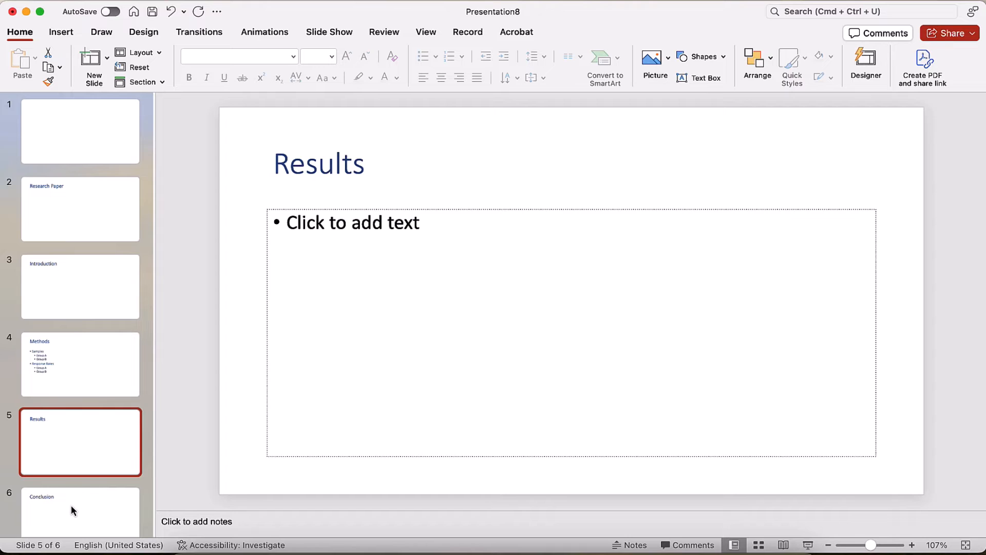
left_click(80, 510)
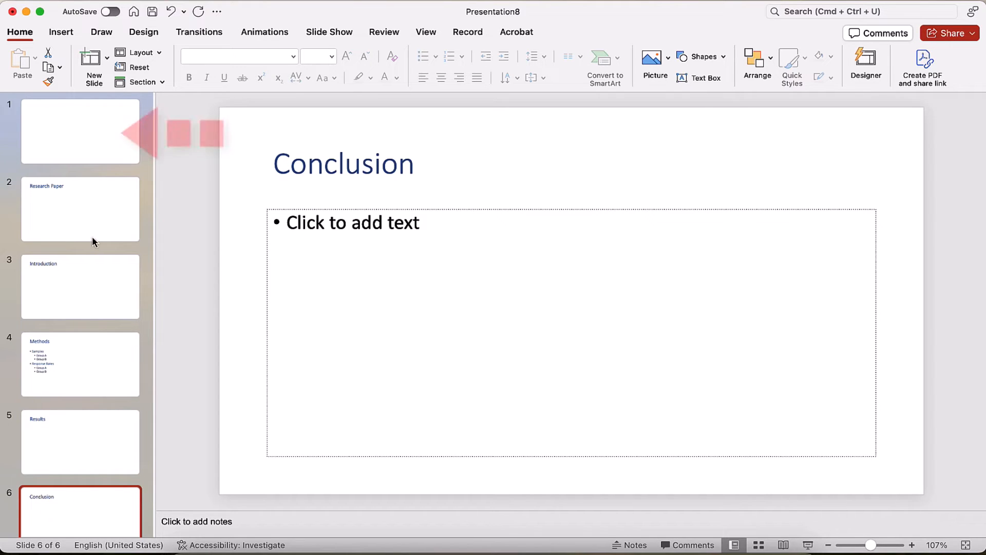
left_click(80, 130)
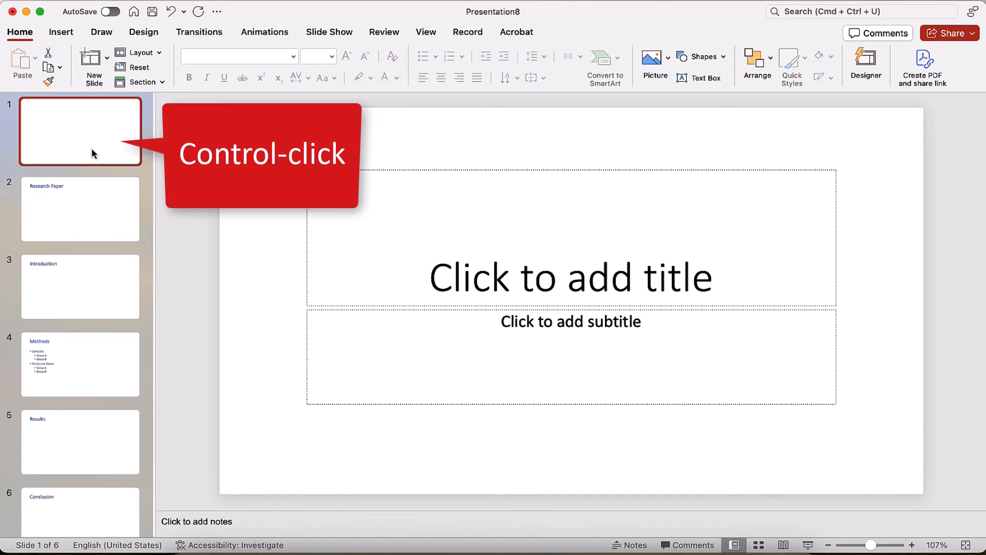
Delete the empty first slide from the imported deck.
right_click(92, 154)
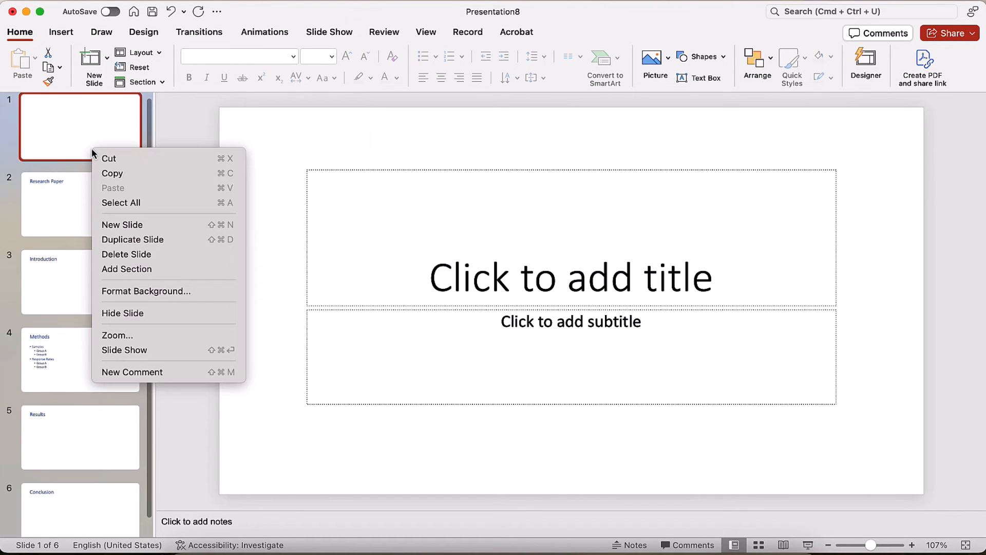
mouse_move(126, 254)
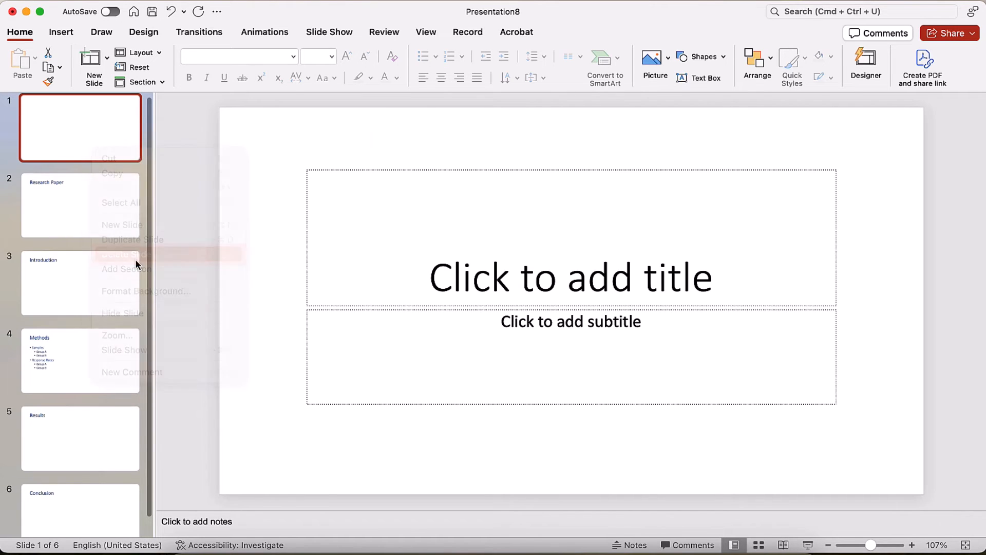
left_click(125, 255)
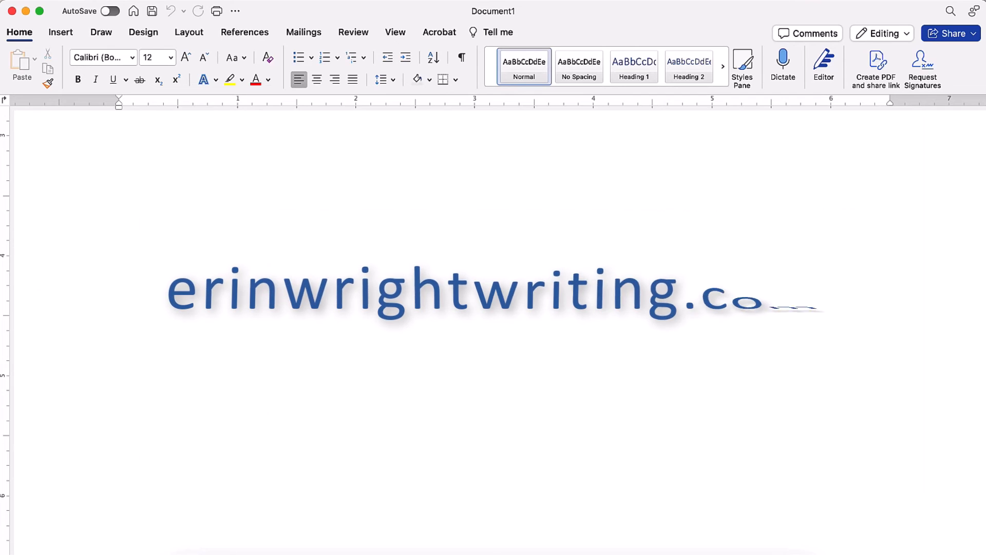
type("m")
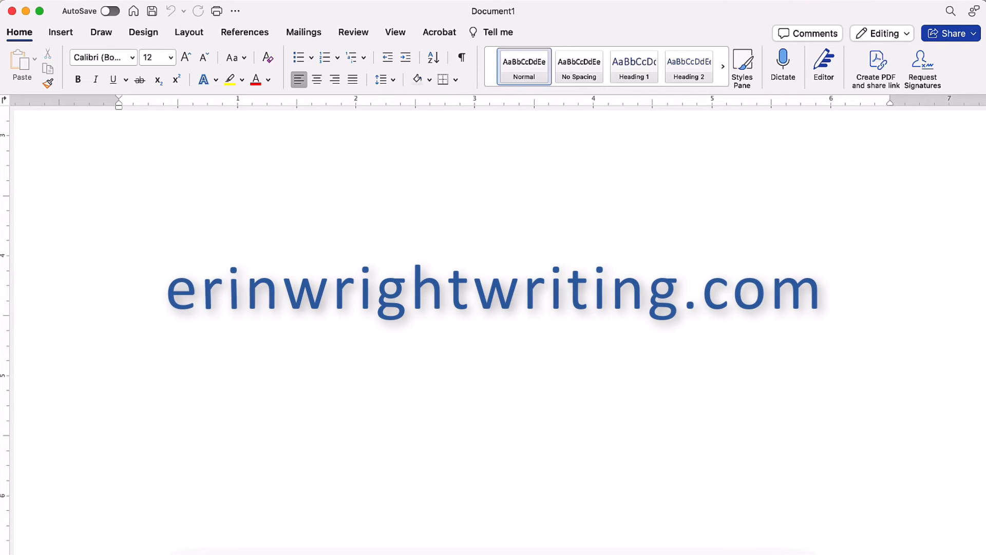